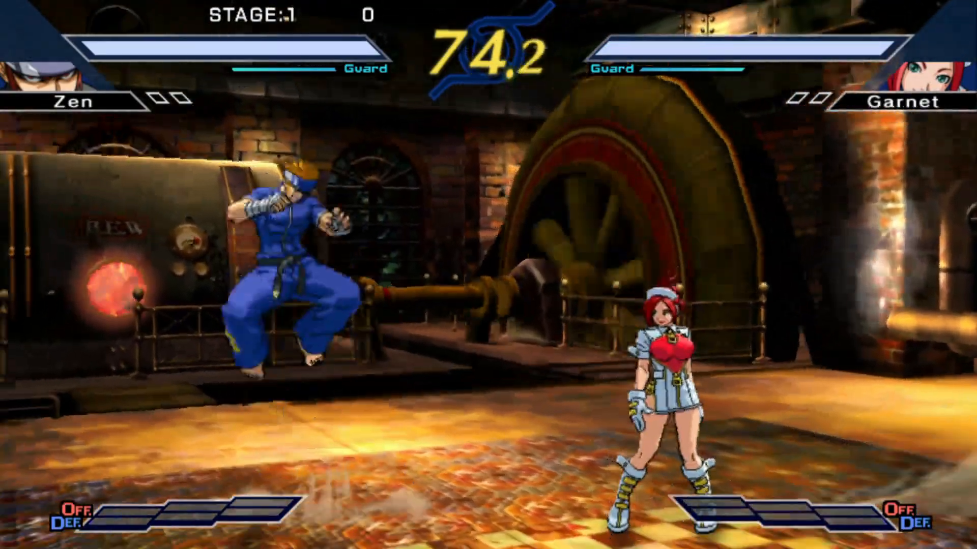
Step: Bring up the Breeze overlay over the Zen vs Garnet match with the hotkey
{"action": "key", "text": "start"}
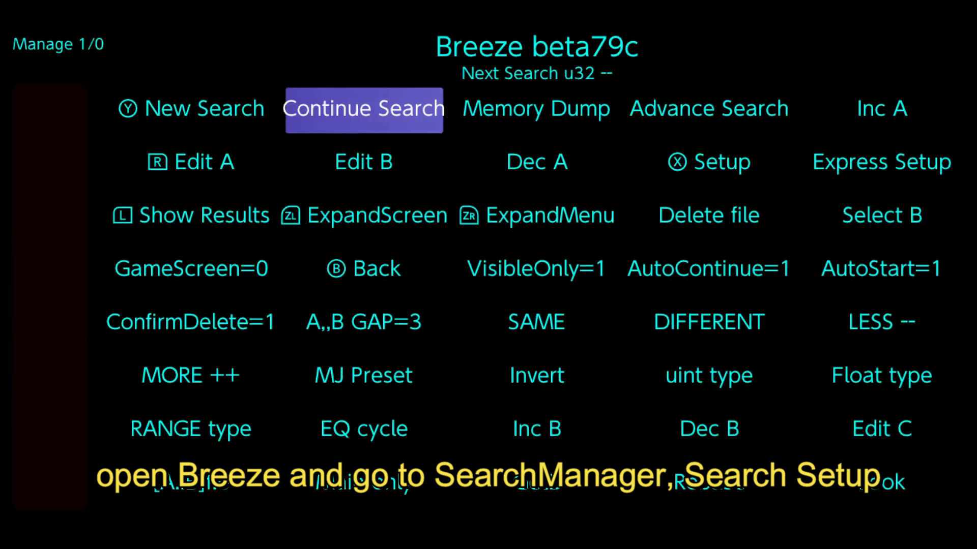
Step: Start a new memory search from SearchManager, reaching the u32 value keypad
{"action": "left_click", "coordinate": [708, 162]}
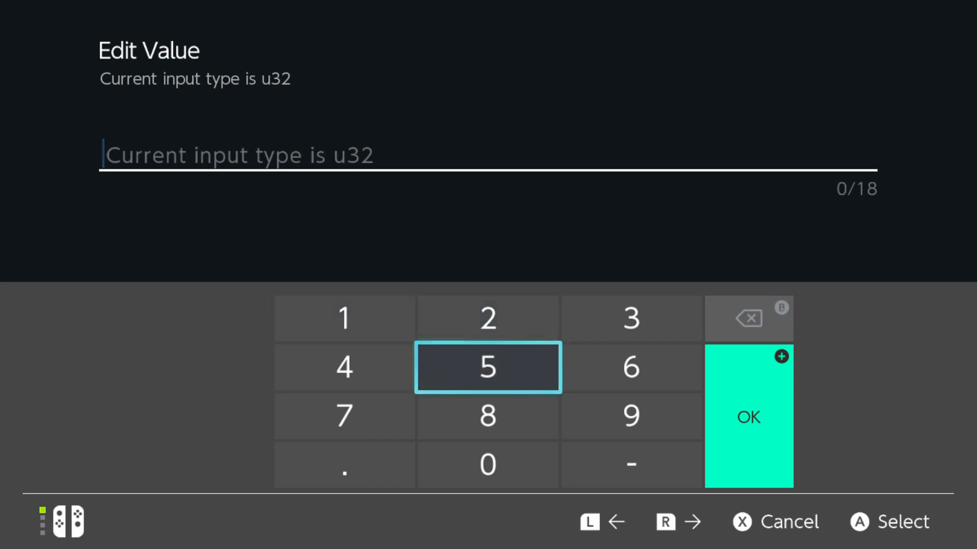
Step: Switch the search type to flt and enter 1000 as the search bound
{"action": "left_click", "coordinate": [487, 367]}
{"action": "type", "text": "41"}
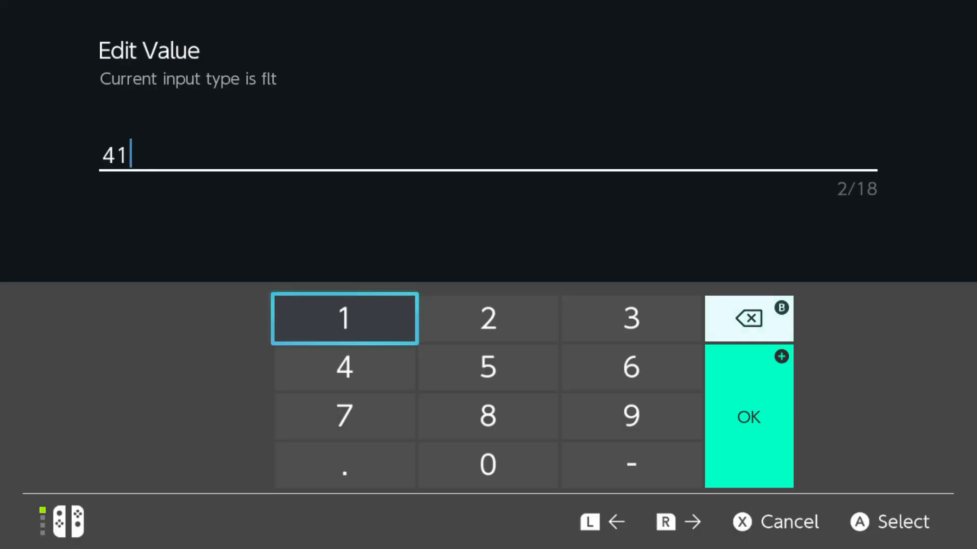
{"action": "left_click", "coordinate": [748, 318]}
{"action": "type", "text": "1000"}
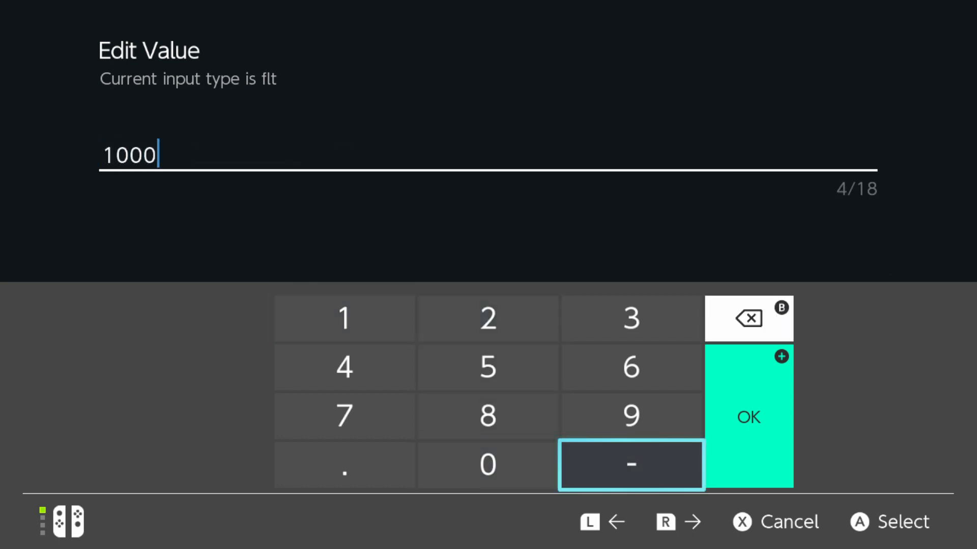
{"action": "left_click", "coordinate": [747, 417]}
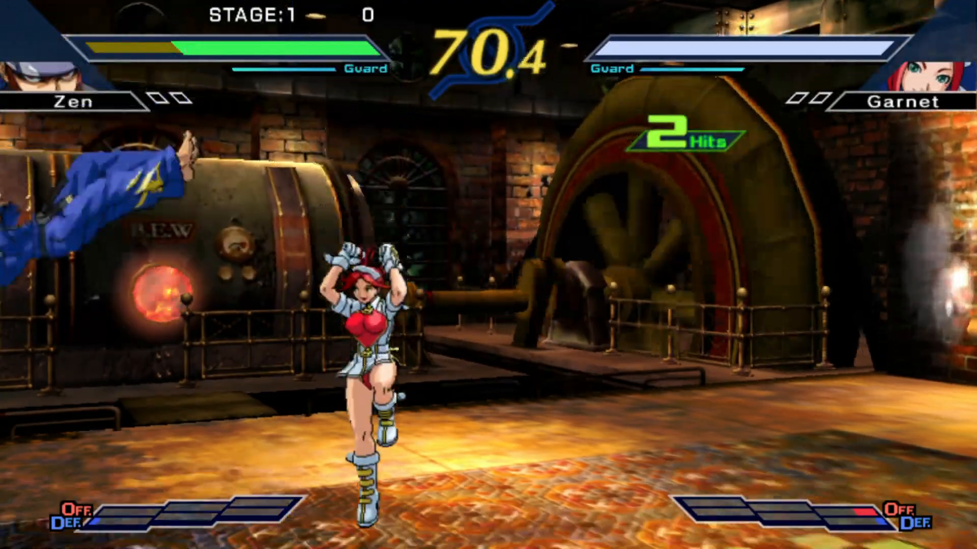
Step: After Zen takes hits from Garnet, bring Breeze back up over the match
{"action": "key", "text": "Start"}
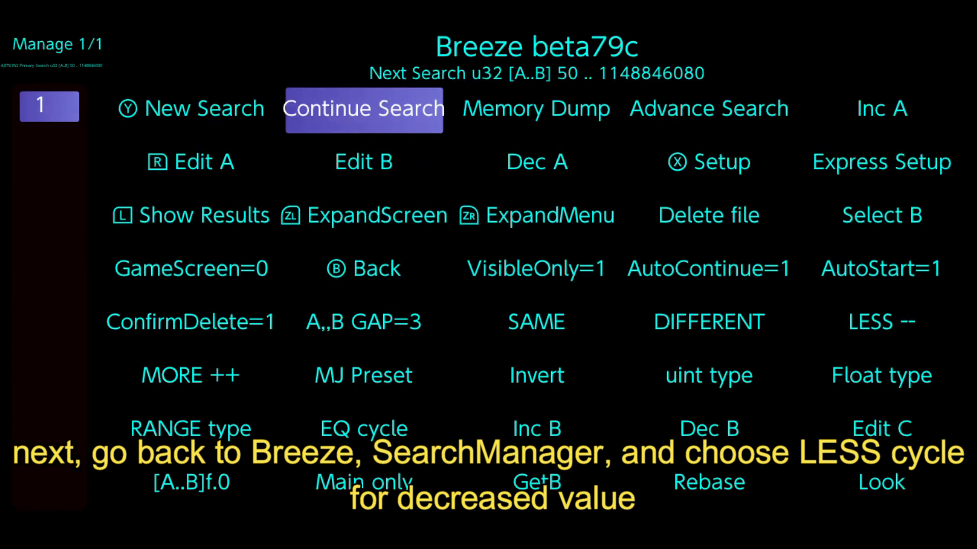
Step: Choose LESS and run Continue Search to keep only decreased values
{"action": "left_click", "coordinate": [708, 322]}
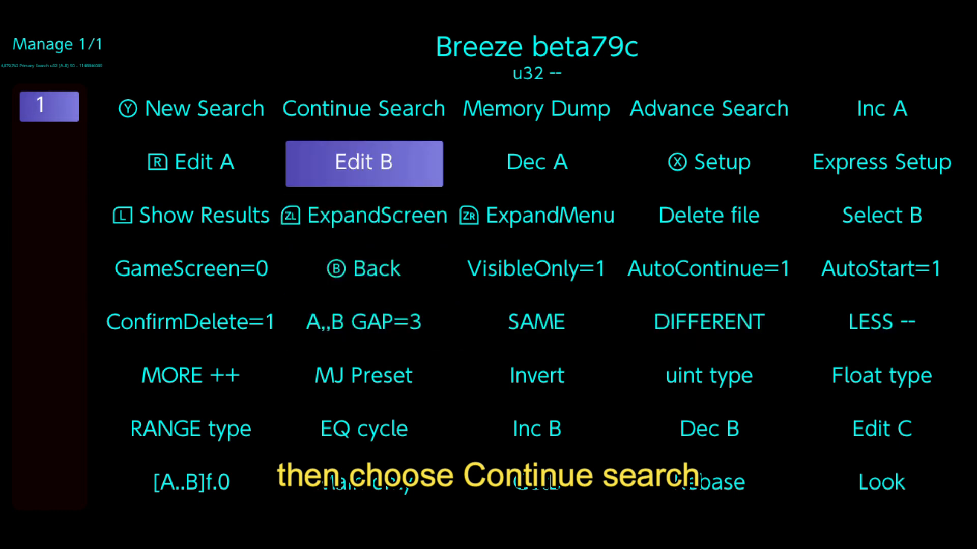
{"action": "left_click", "coordinate": [364, 108]}
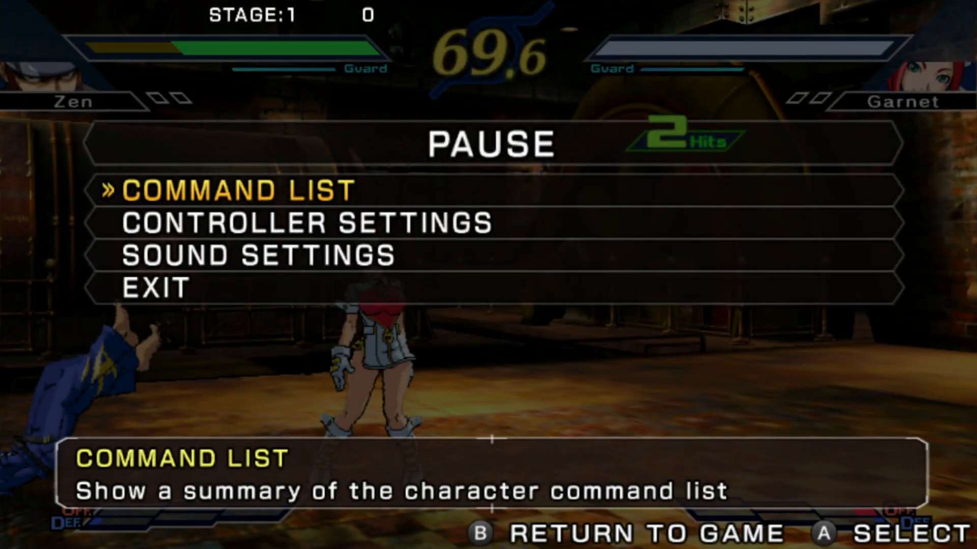
Step: Reopen Breeze's SearchManager and run a second decreased-value Continue Search
{"action": "key", "text": "b"}
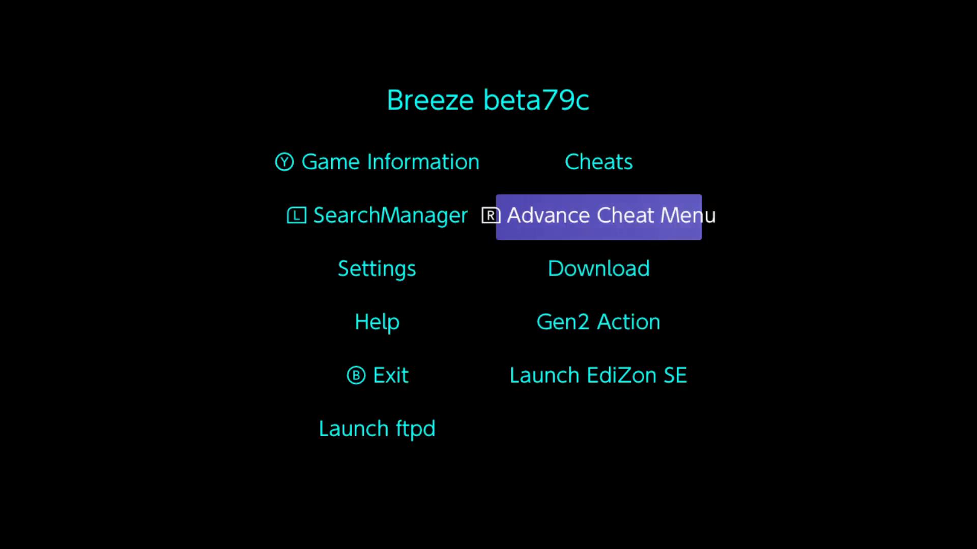
{"action": "left_click", "coordinate": [596, 216]}
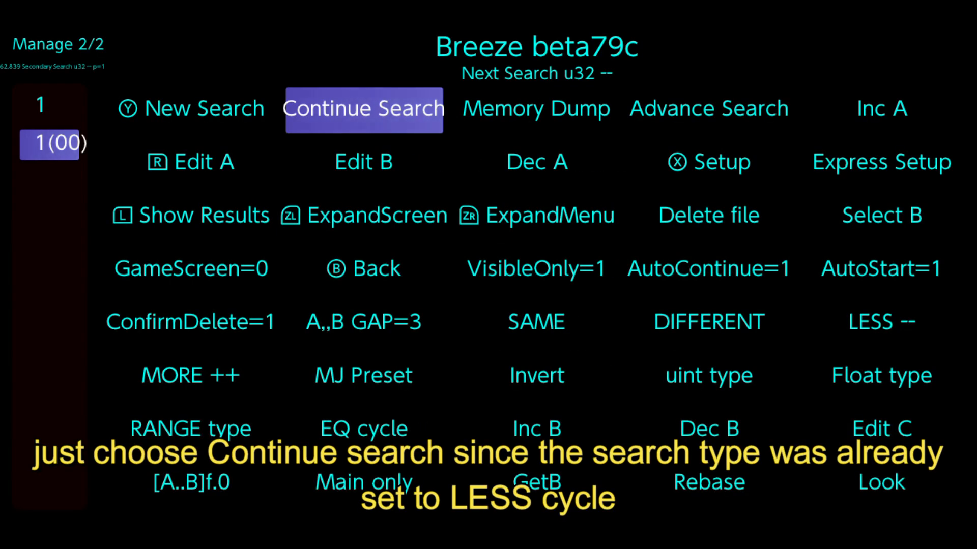
{"action": "left_click", "coordinate": [363, 109]}
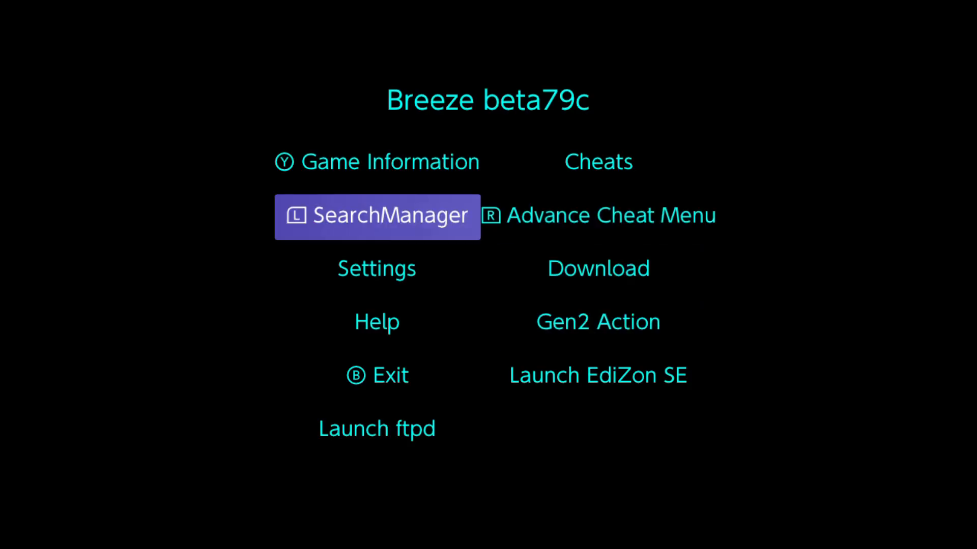
Step: Without taking damage, reopen SearchManager and run a SAME-value Continue Search
{"action": "left_click", "coordinate": [377, 215]}
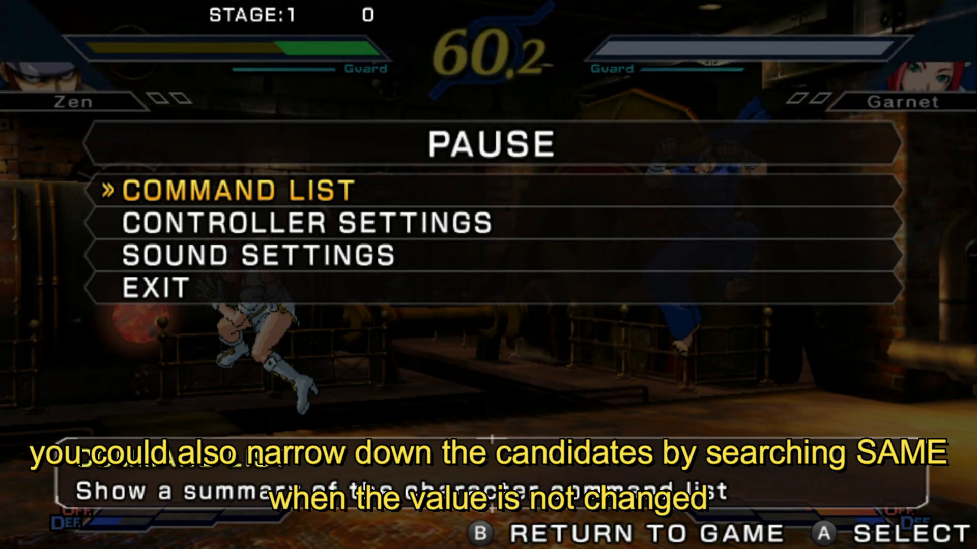
{"action": "key", "text": "b"}
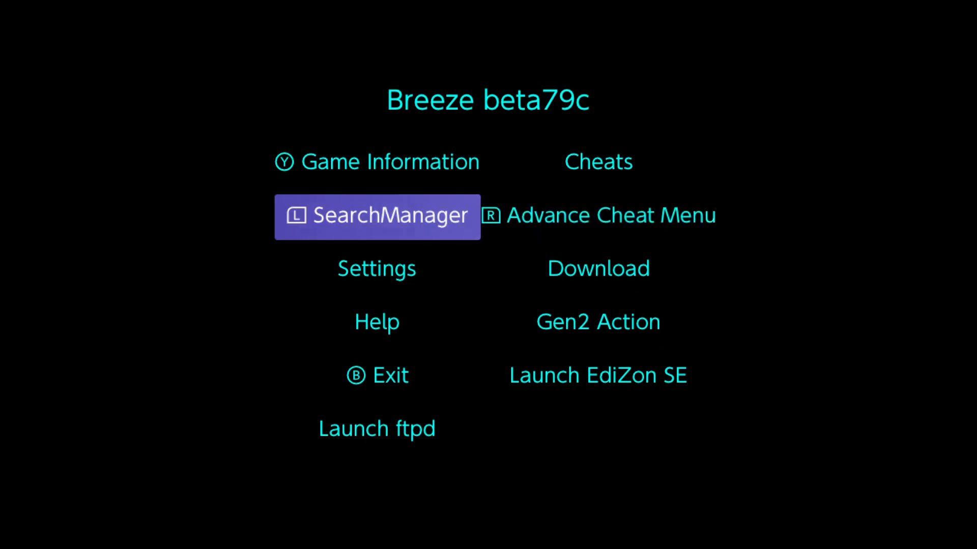
{"action": "left_click", "coordinate": [377, 216]}
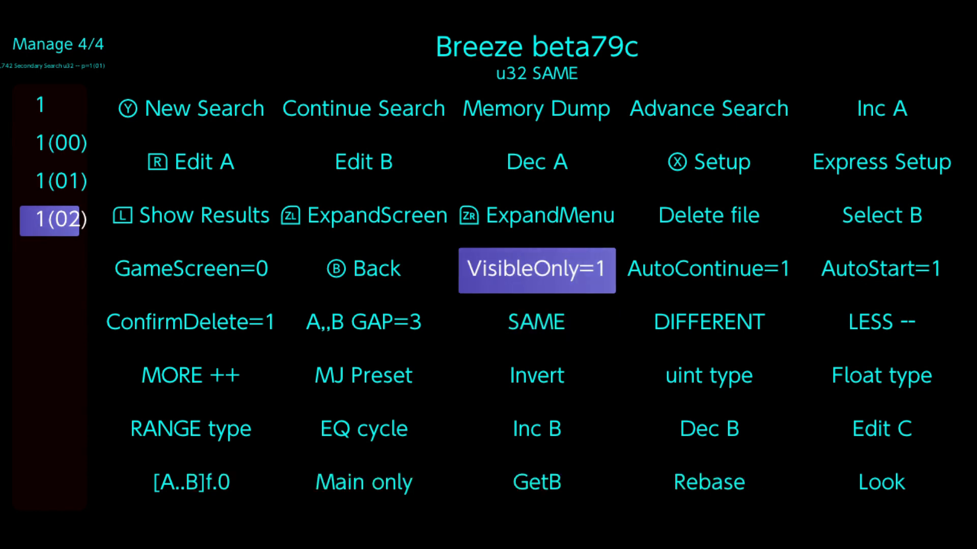
{"action": "left_click", "coordinate": [363, 107]}
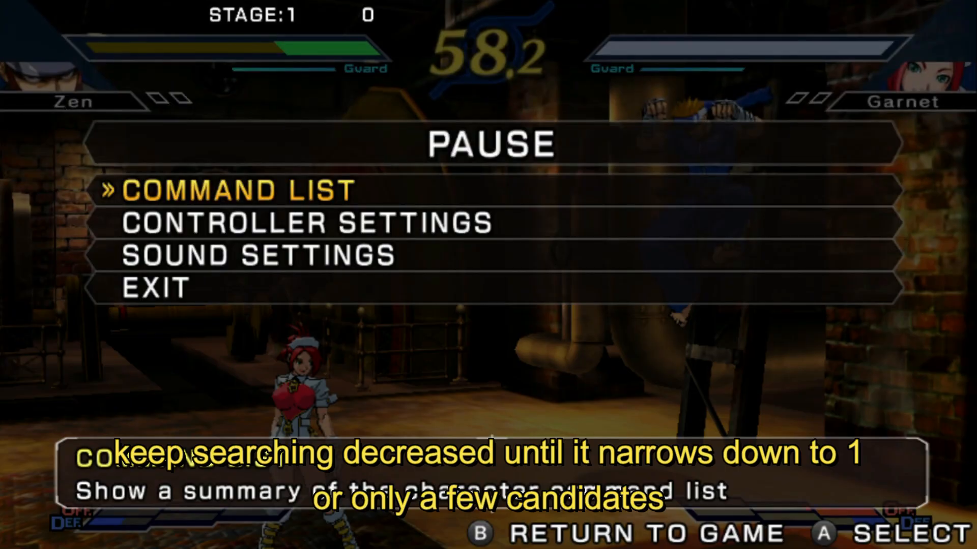
Step: Resume so Zen takes more hits, then bring Breeze back up and head to SearchManager
{"action": "key", "text": "b"}
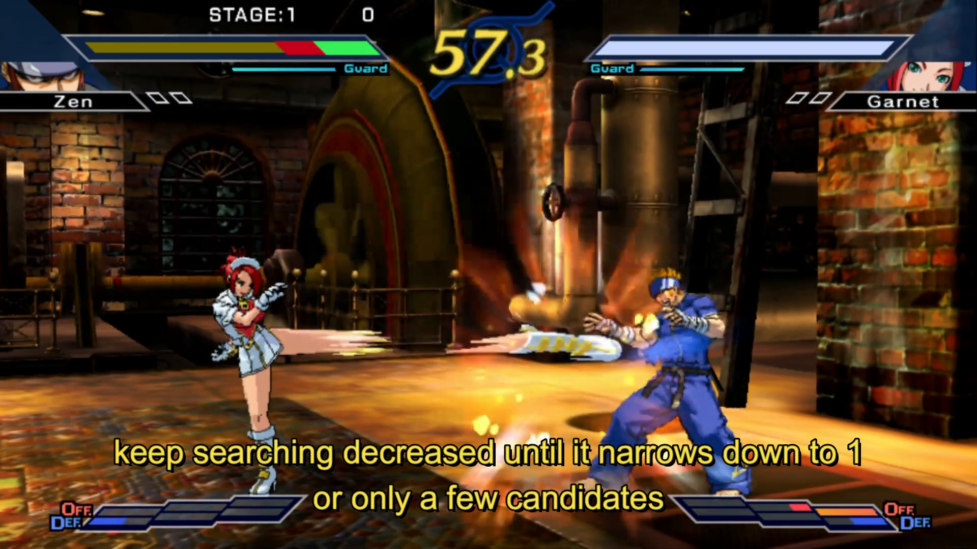
{"action": "key", "text": "Start"}
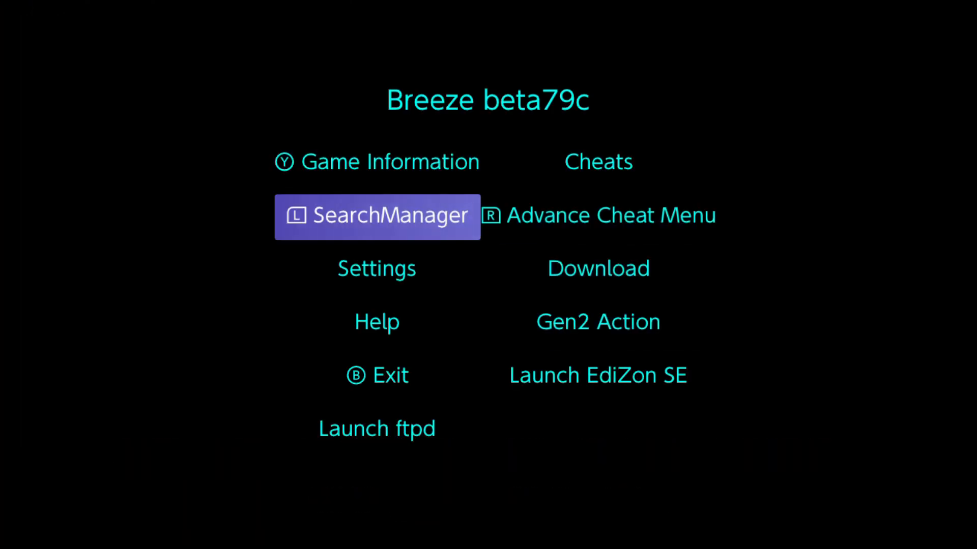
{"action": "left_click", "coordinate": [376, 216]}
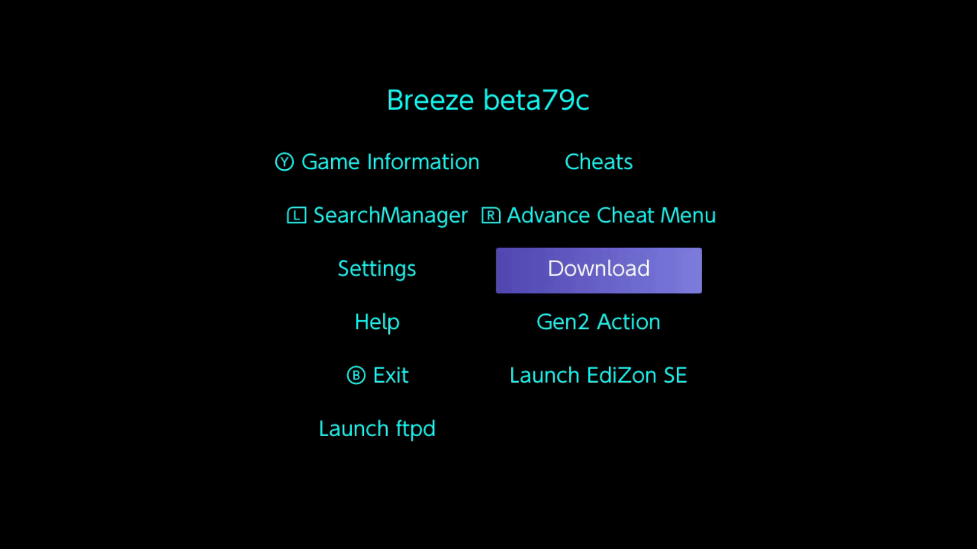
Step: Run further decreased-value Continue Searches until eight entries narrow results to 3 candidates
{"action": "left_click", "coordinate": [377, 215]}
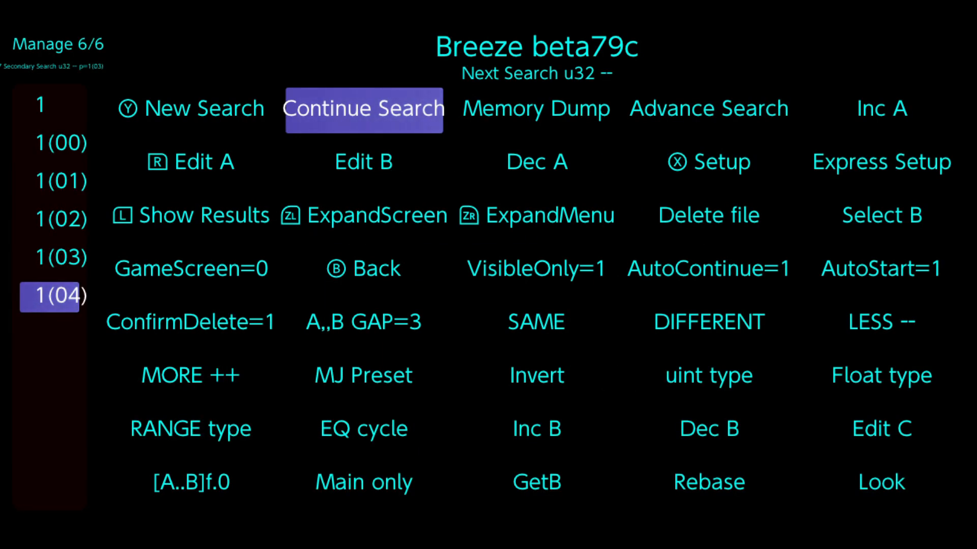
{"action": "left_click", "coordinate": [362, 109]}
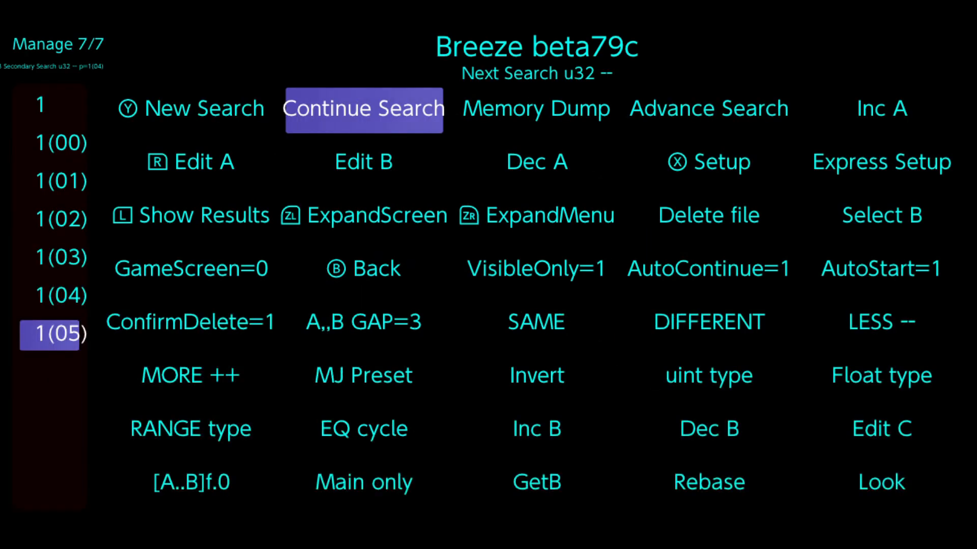
{"action": "left_click", "coordinate": [363, 109]}
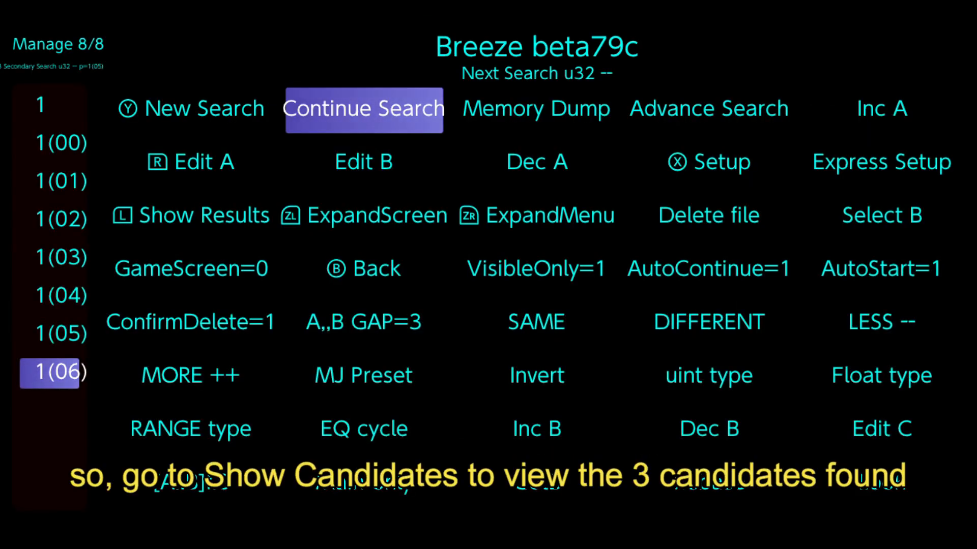
Step: Show Results to list the three remaining candidate addresses with their float values
{"action": "left_click", "coordinate": [190, 215]}
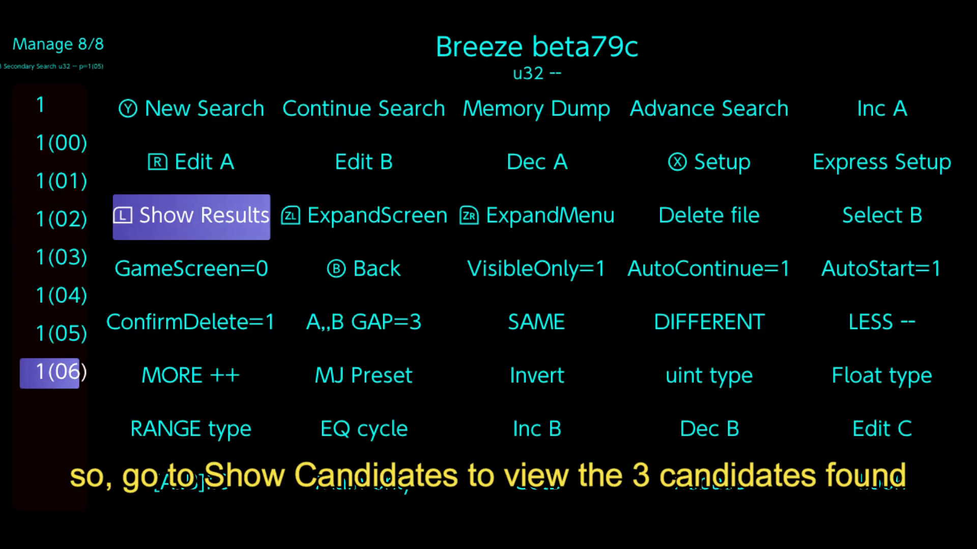
{"action": "left_click", "coordinate": [190, 214]}
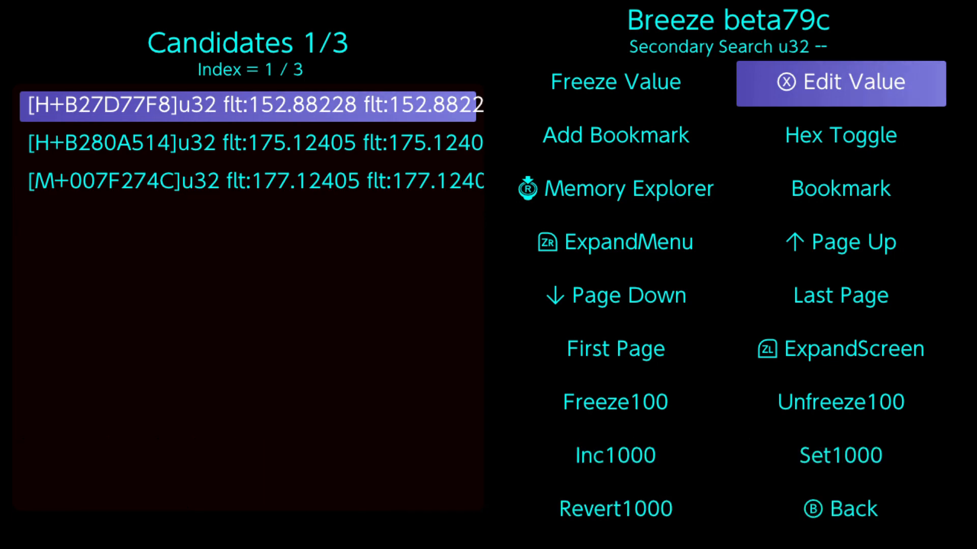
Step: Lock the first candidate address H+B27D77F8 at its current float value with Freeze Value
{"action": "left_click", "coordinate": [613, 82]}
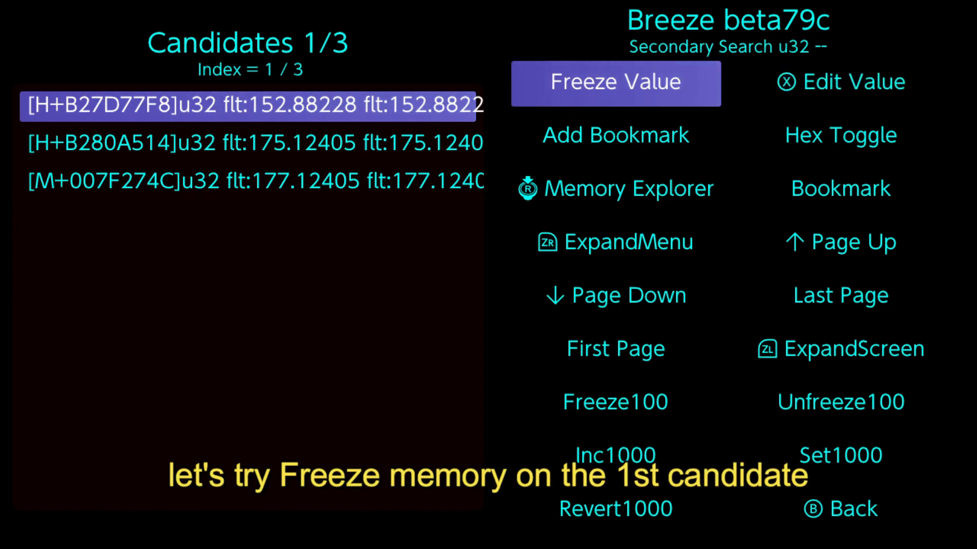
{"action": "left_click", "coordinate": [615, 82]}
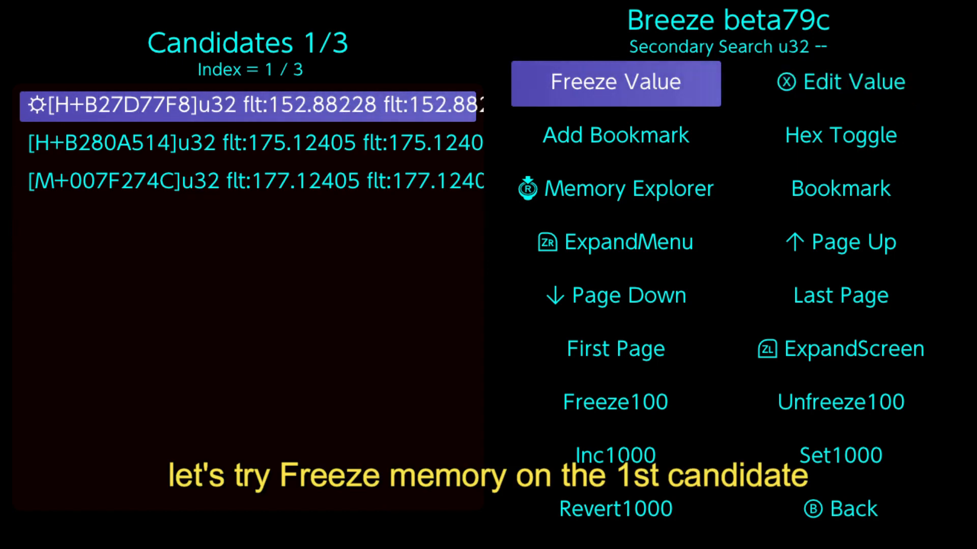